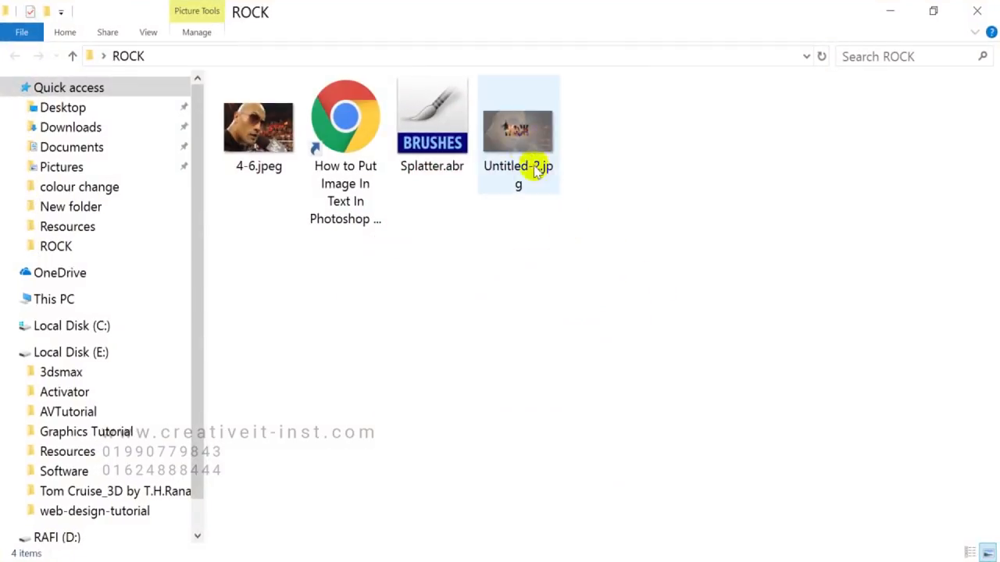
Step: Open Untitled-2.jpg from the ROCK folder in File Explorer
double_click(518, 128)
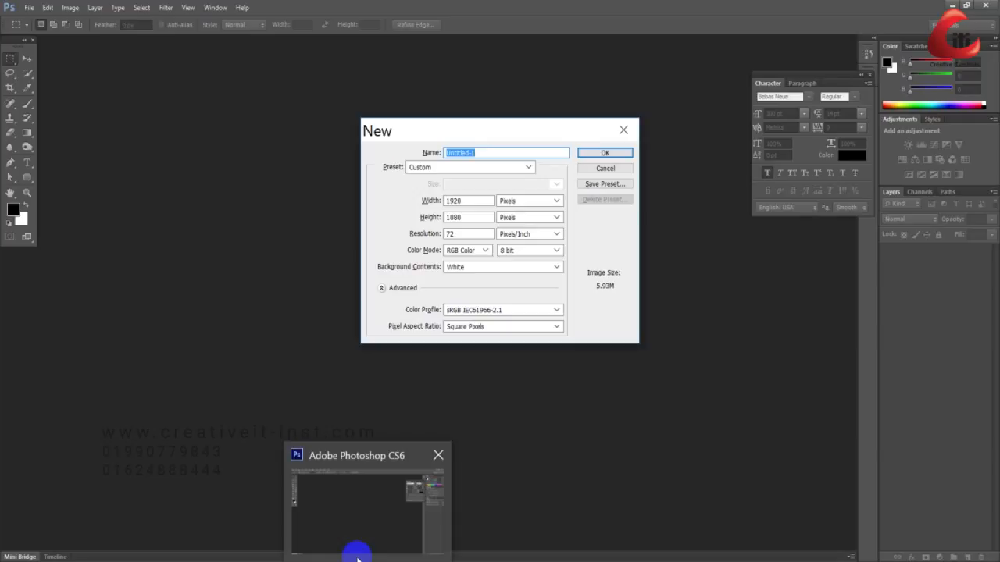
Step: Create the 1920×1080 document, type ROCK in bold black and centre it on the canvas
left_click(604, 153)
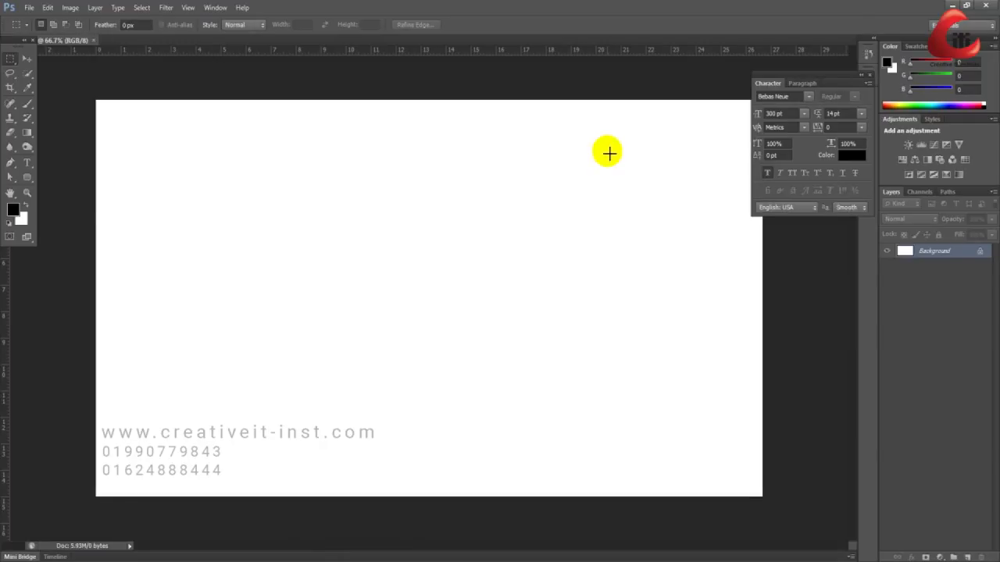
left_click(26, 164)
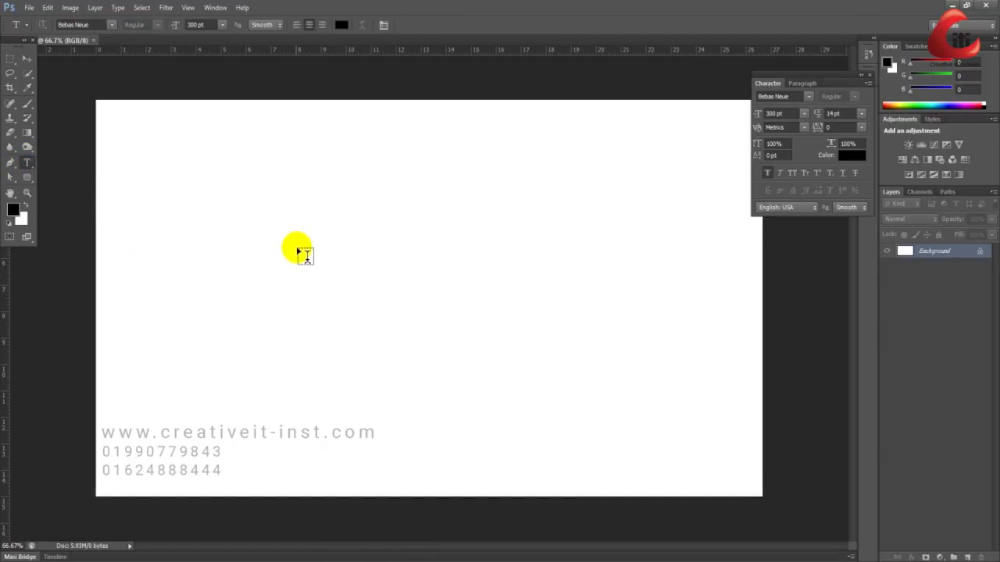
type("ROCK")
type("350")
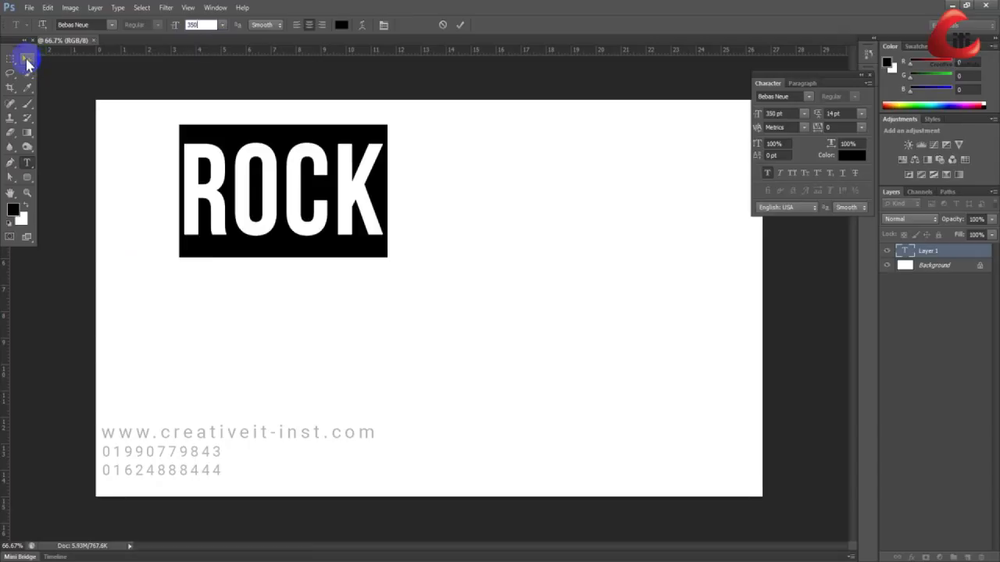
left_click(11, 59)
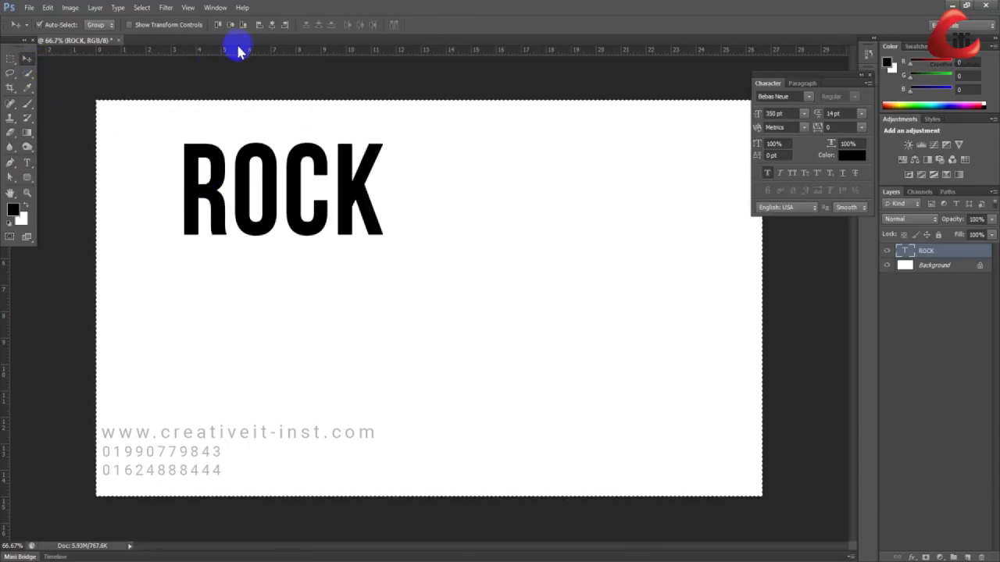
left_click(271, 25)
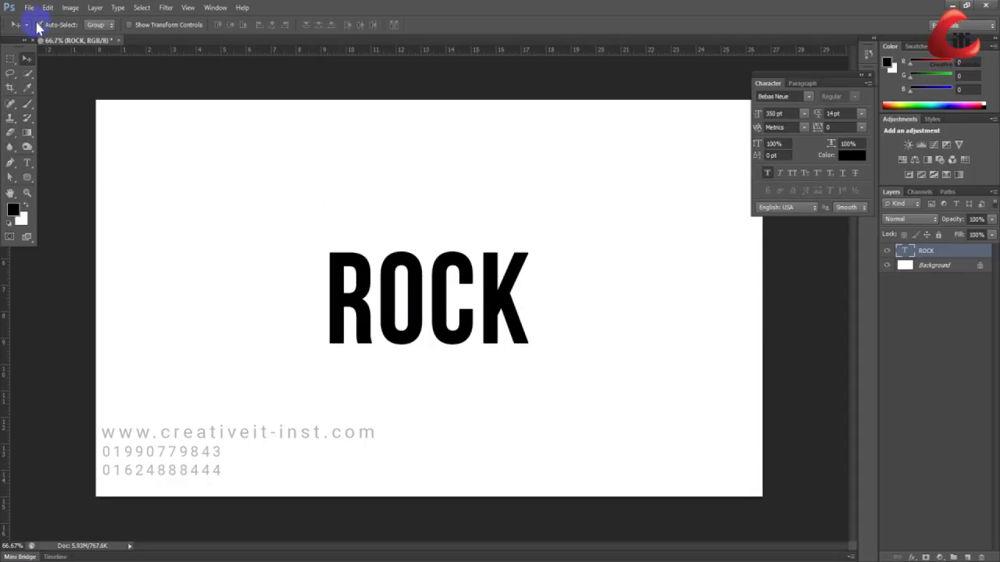
Step: Place 4-6.jpeg, clip it into the ROCK text and reposition the face inside the letters
left_click(28, 6)
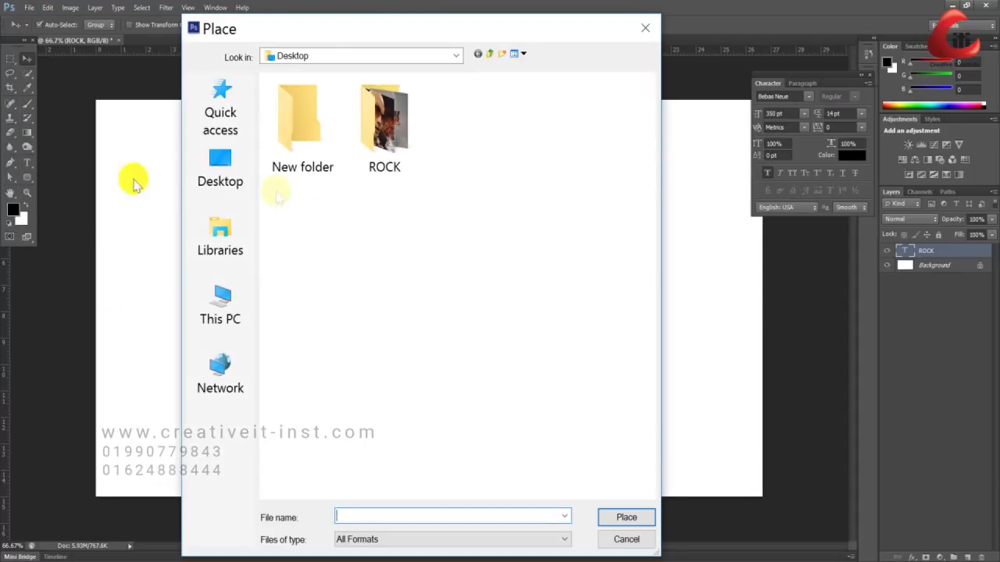
double_click(384, 117)
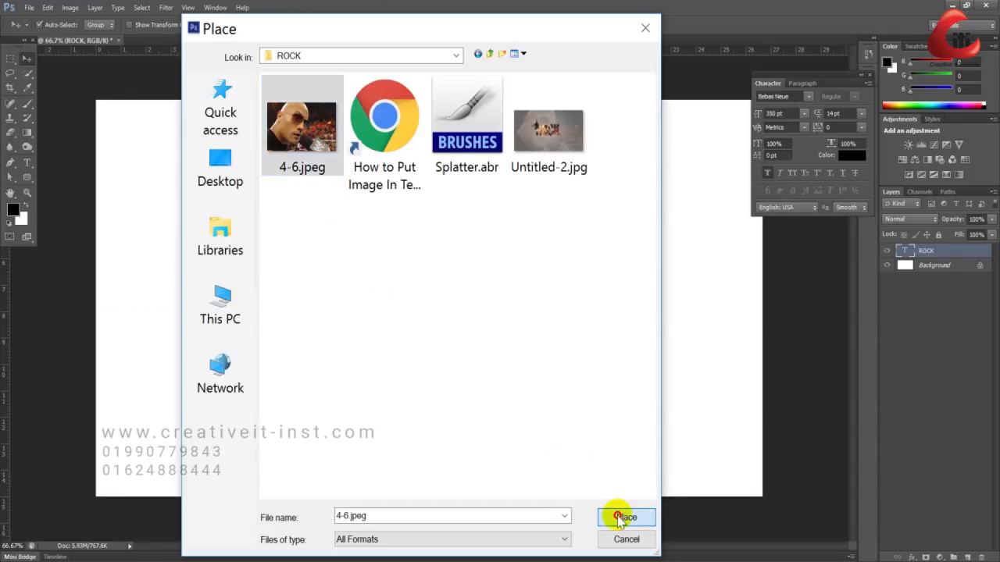
left_click(625, 519)
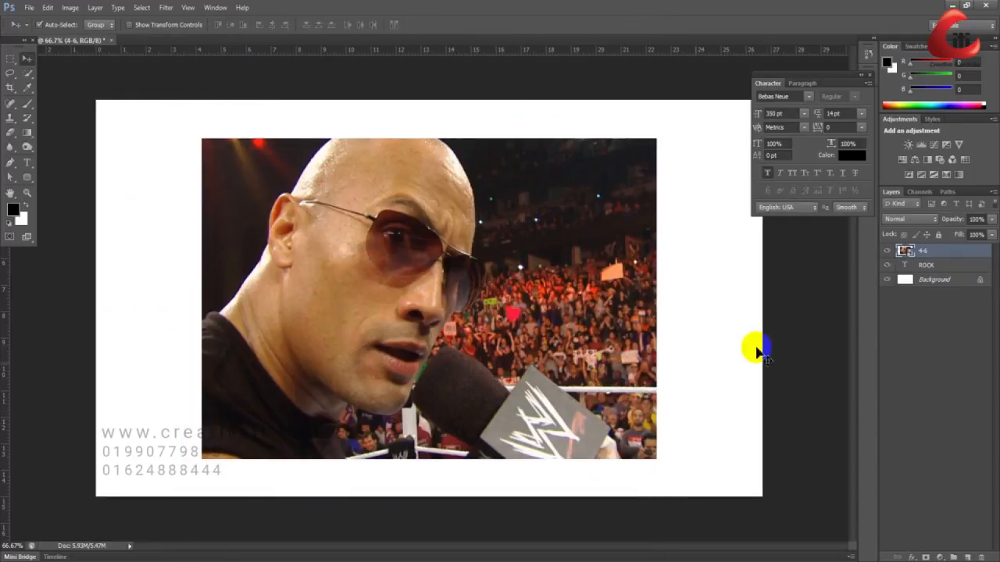
right_click(925, 250)
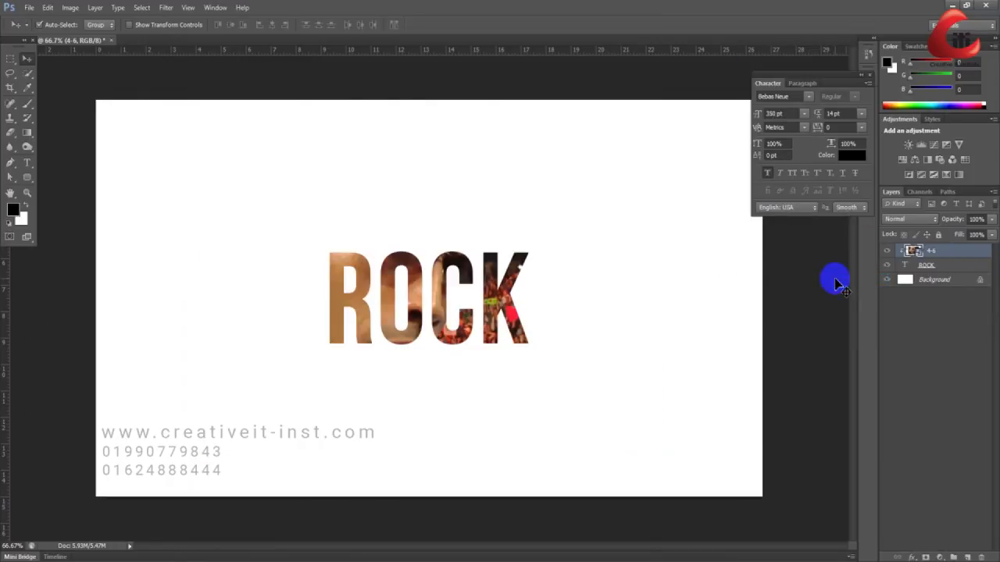
mouse_move(393, 352)
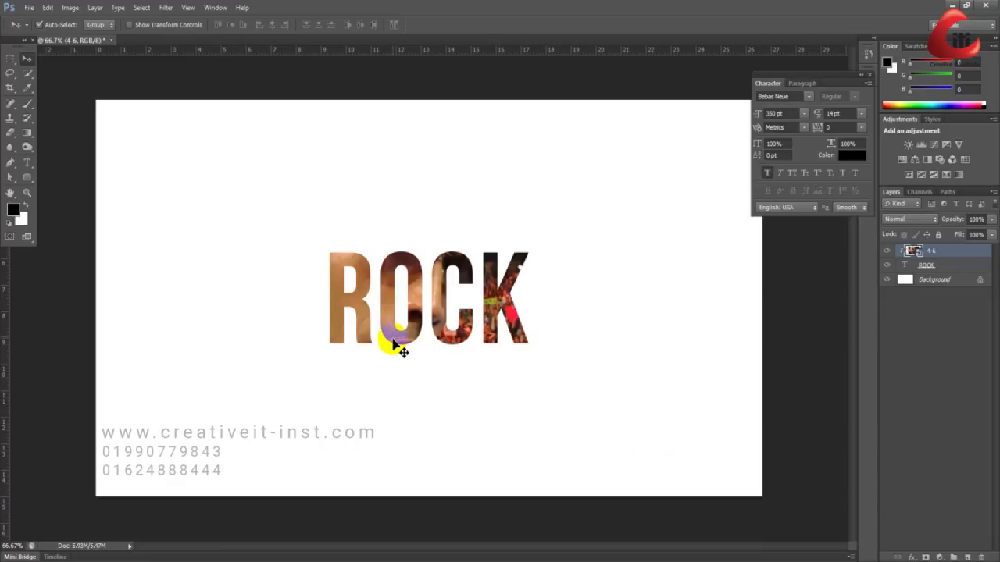
left_click_drag(399, 347, 382, 351)
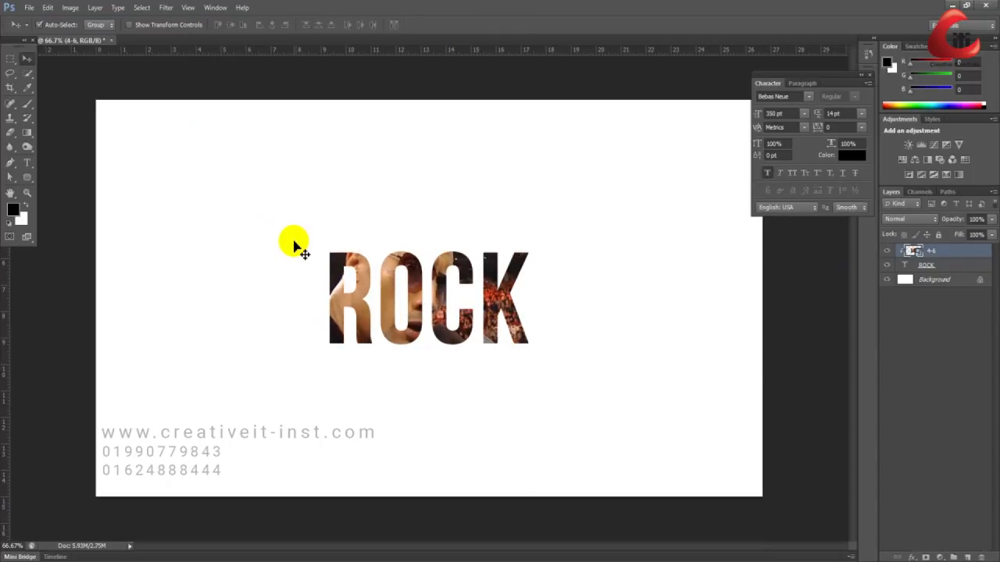
mouse_move(305, 241)
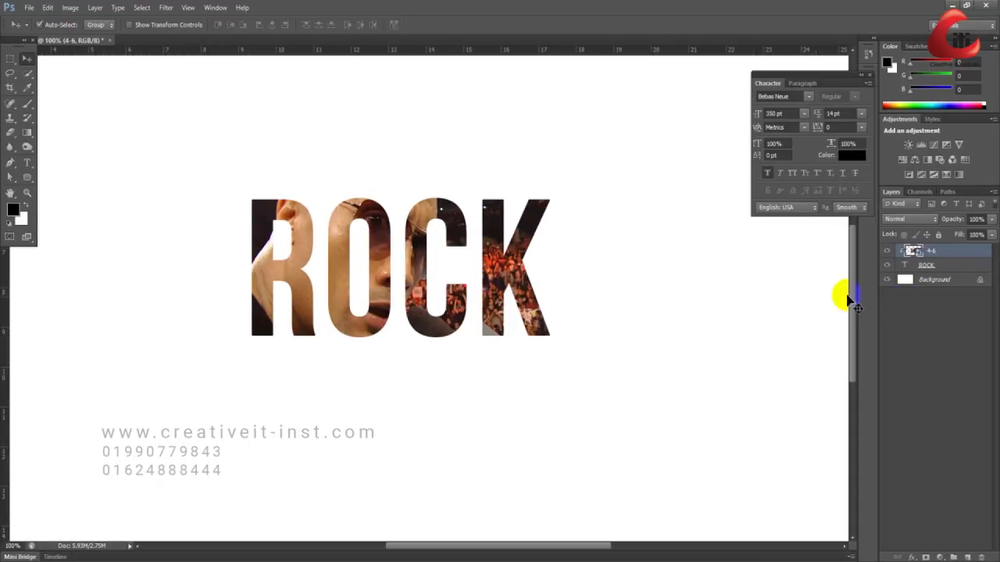
Step: Add a drop shadow with adjusted distance and a stroke to the ROCK layer style
left_click(924, 266)
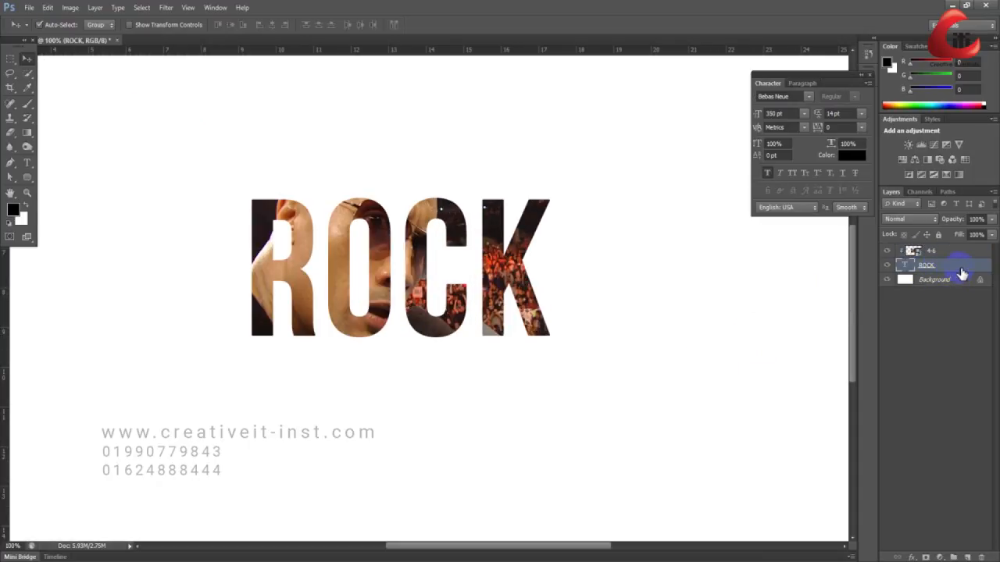
double_click(926, 265)
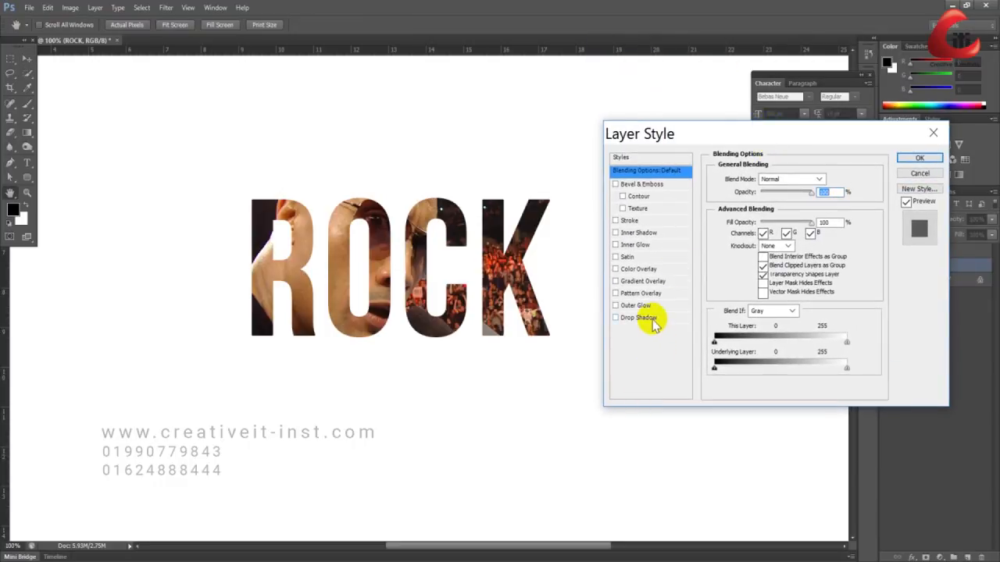
left_click(638, 317)
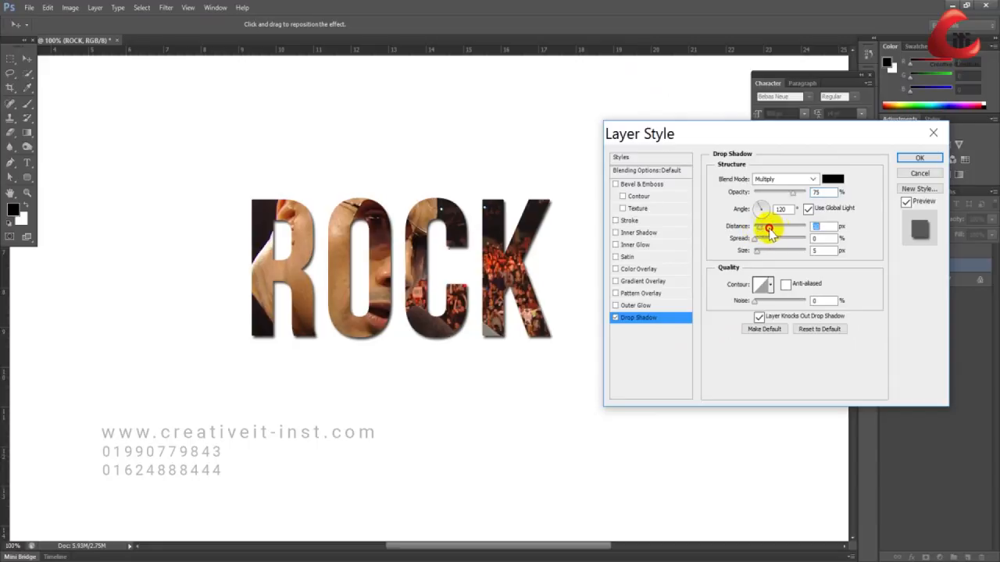
left_click_drag(769, 231, 758, 231)
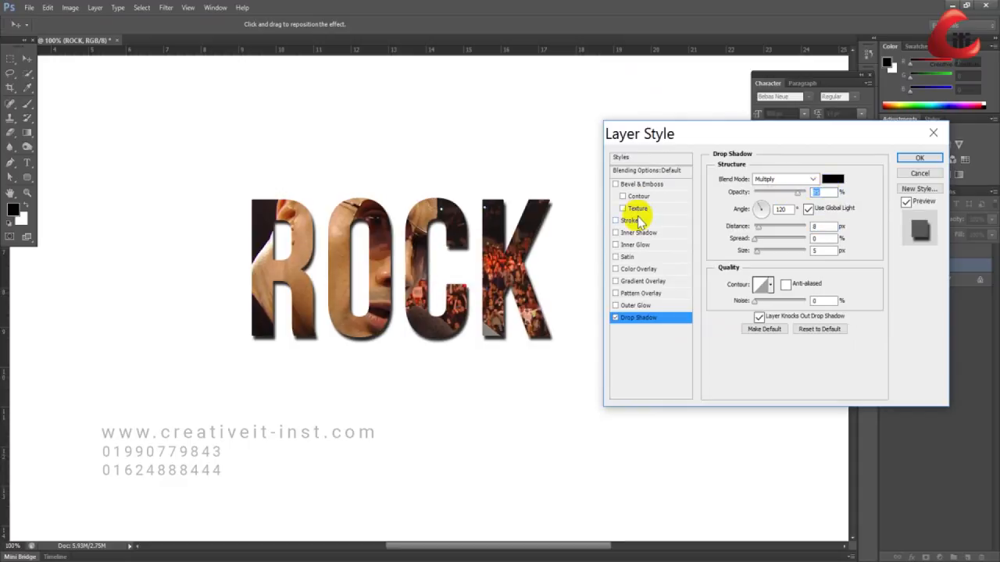
left_click(630, 220)
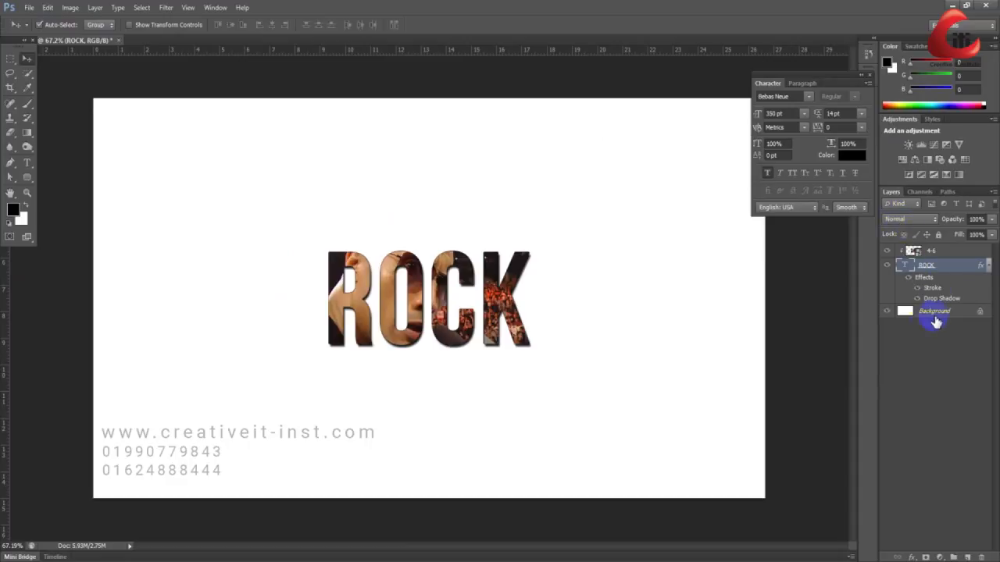
Step: Add a new layer above Background and begin its Gradient Overlay layer style
left_click(934, 310)
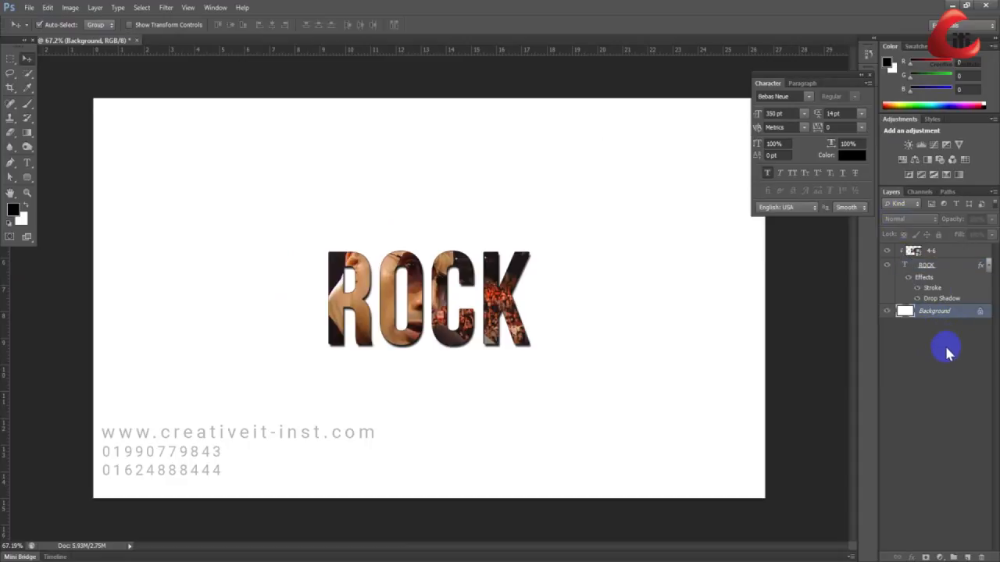
mouse_move(951, 328)
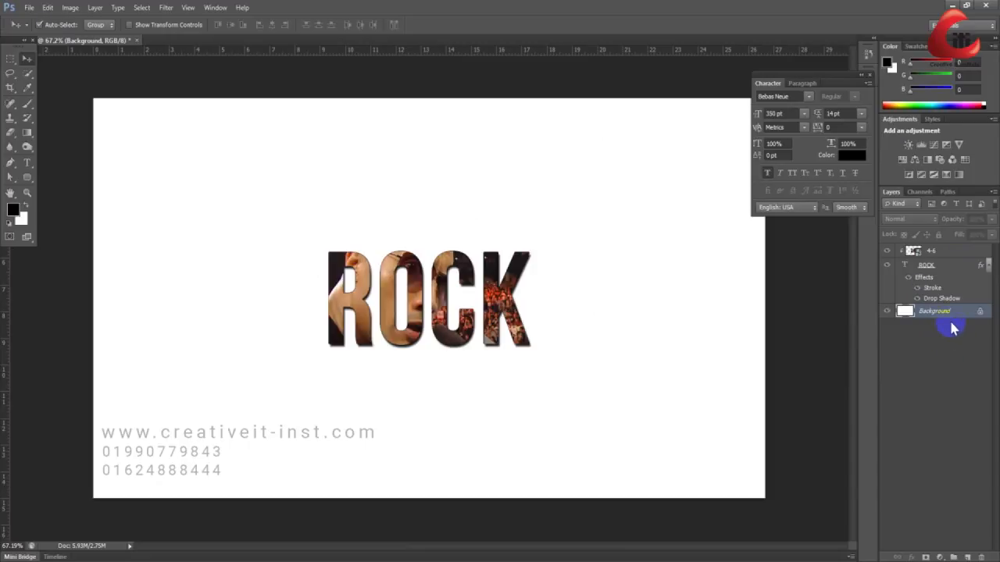
left_click(952, 554)
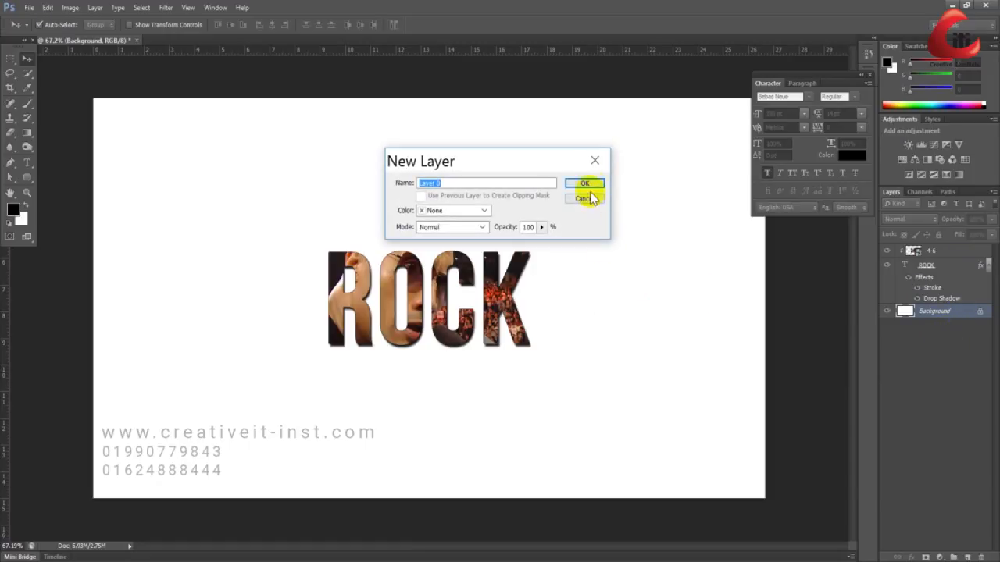
left_click(585, 183)
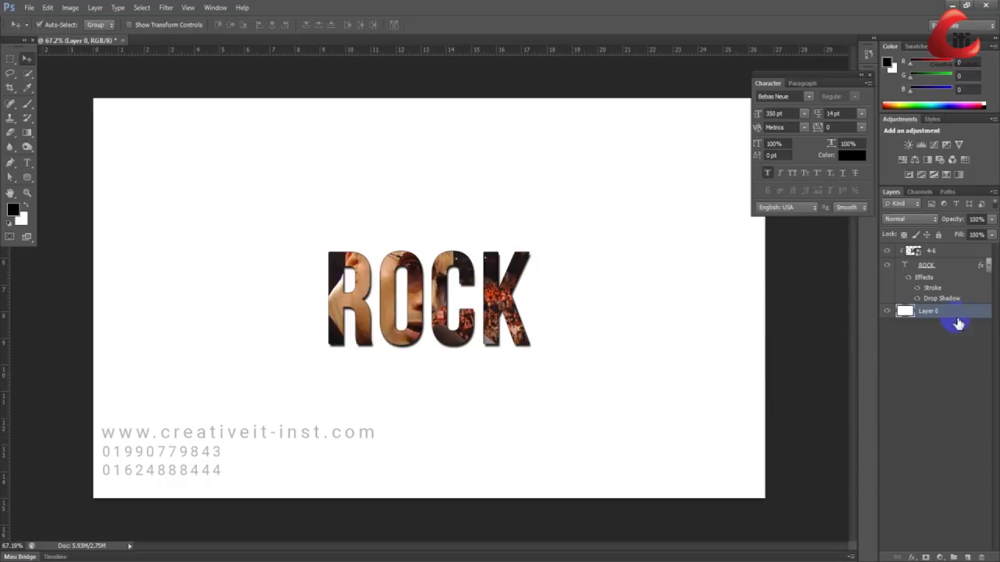
double_click(958, 311)
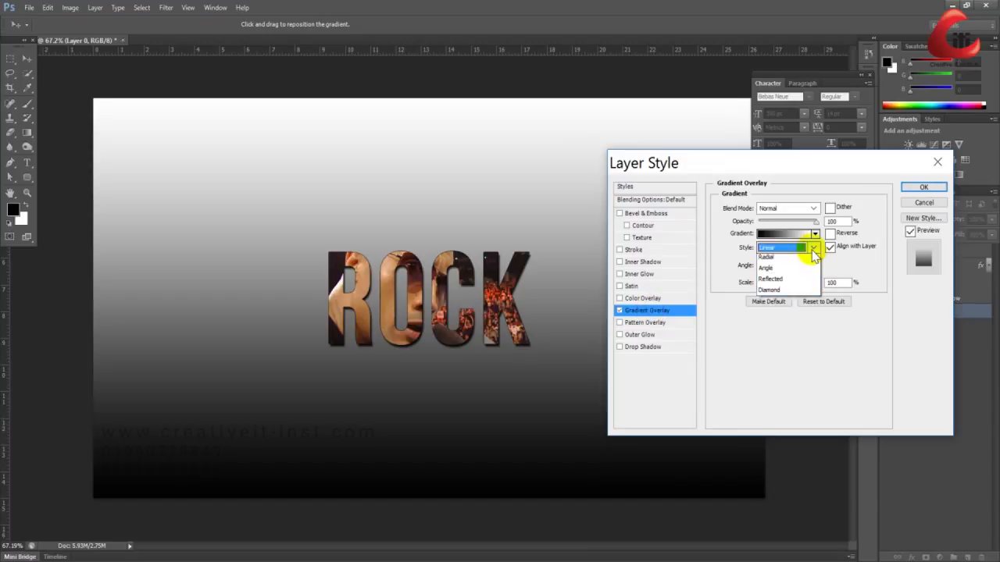
Step: Make the overlay a reversed radial gradient with medium-gray and light-gray stops
left_click(765, 256)
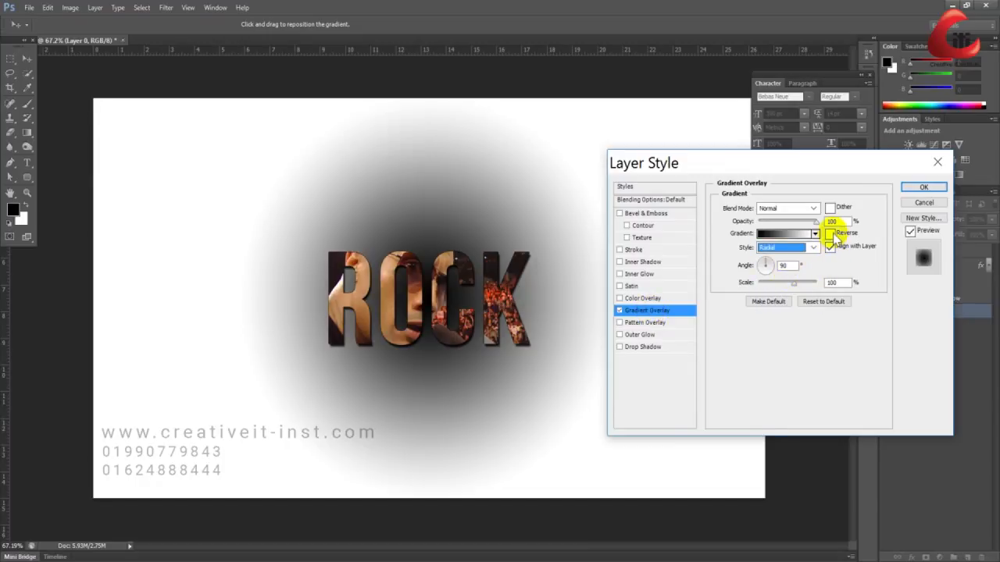
left_click(784, 234)
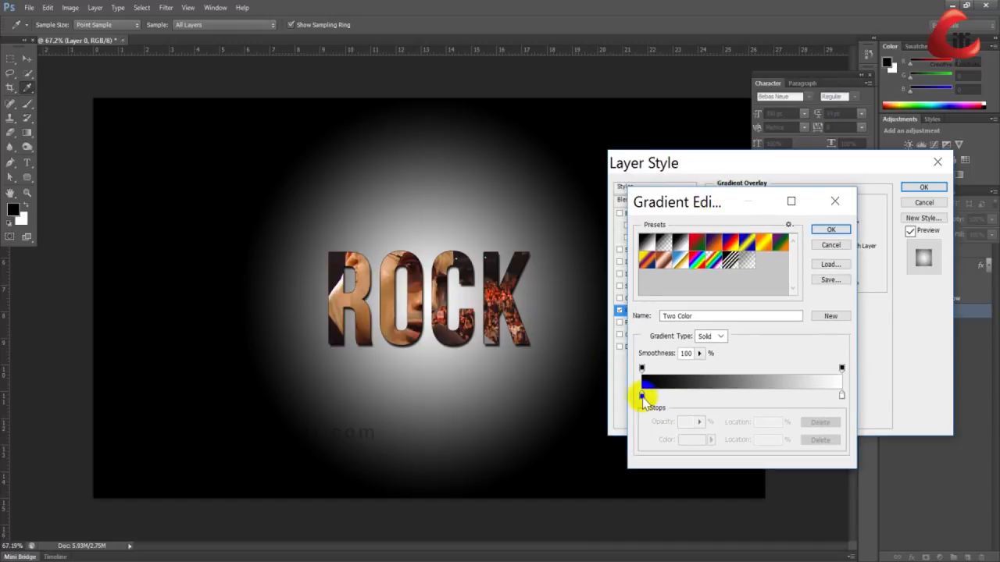
double_click(642, 396)
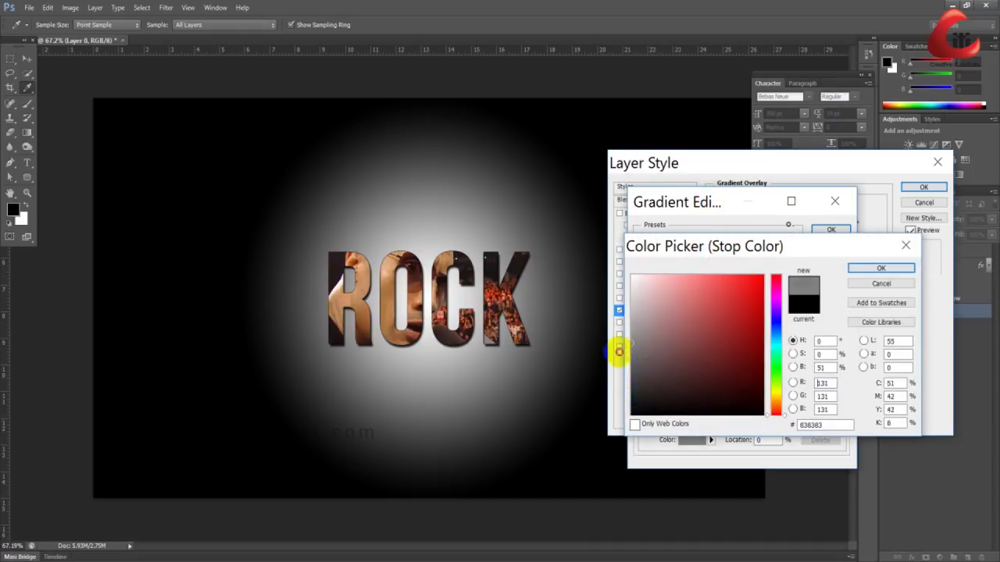
left_click(751, 327)
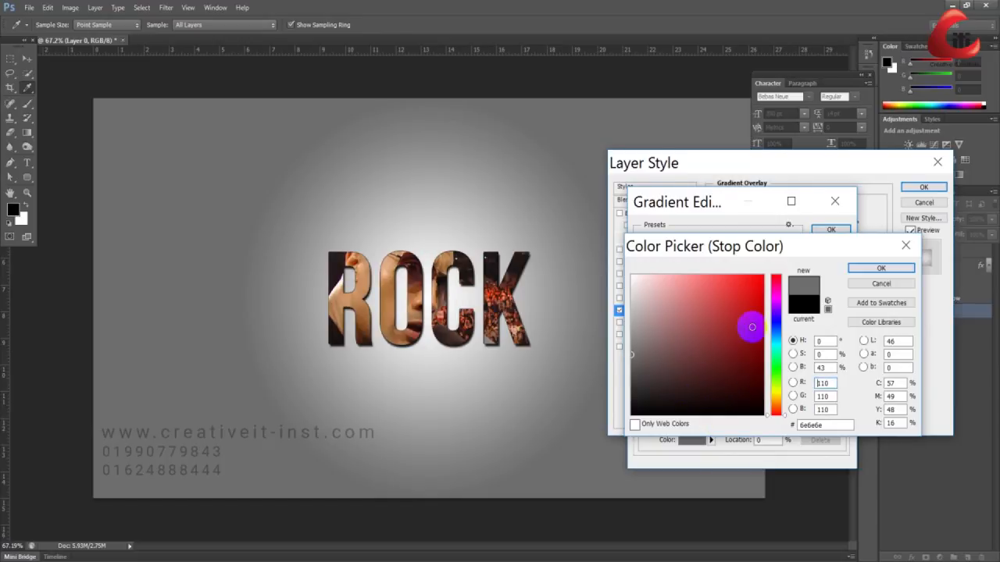
left_click(880, 267)
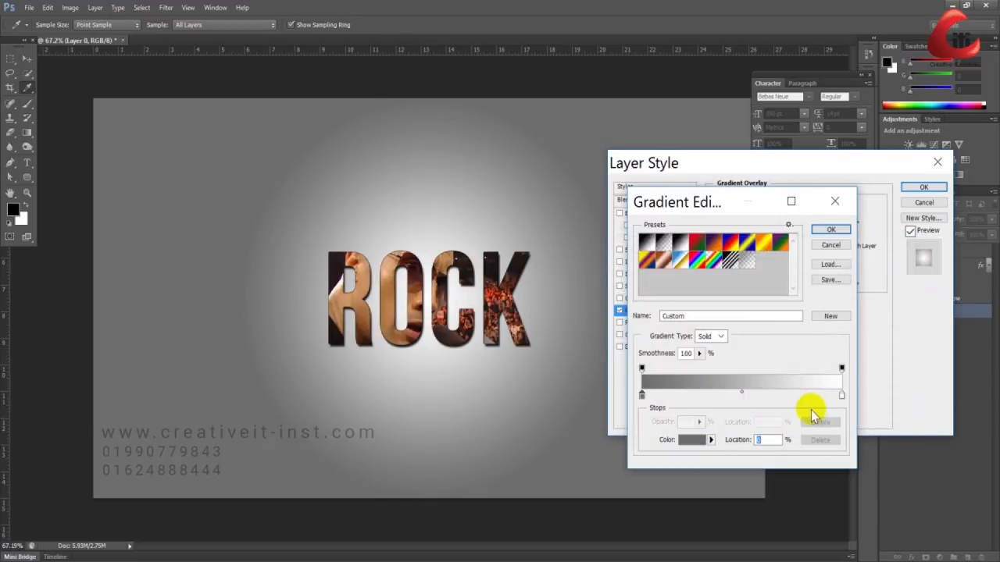
left_click(693, 439)
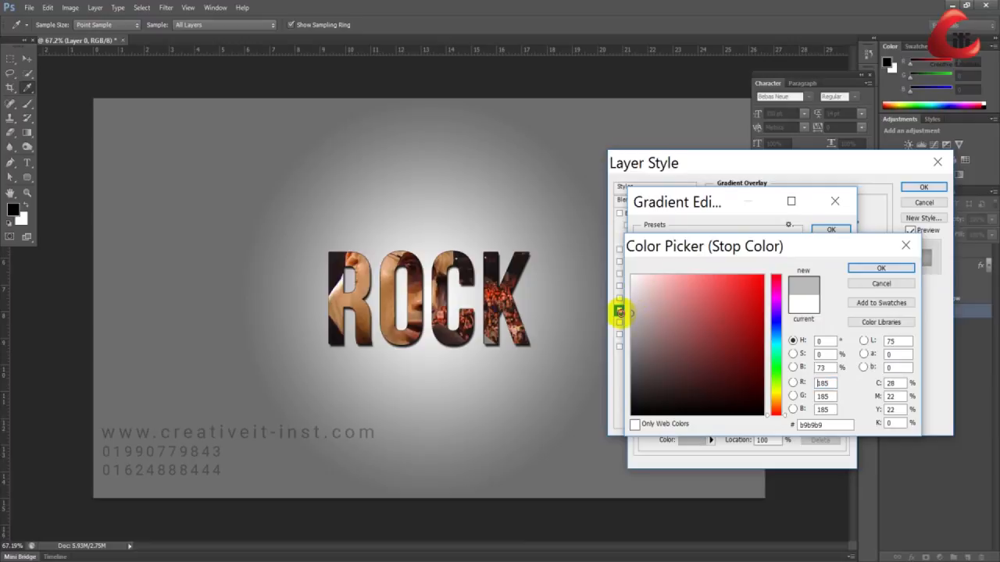
left_click(637, 300)
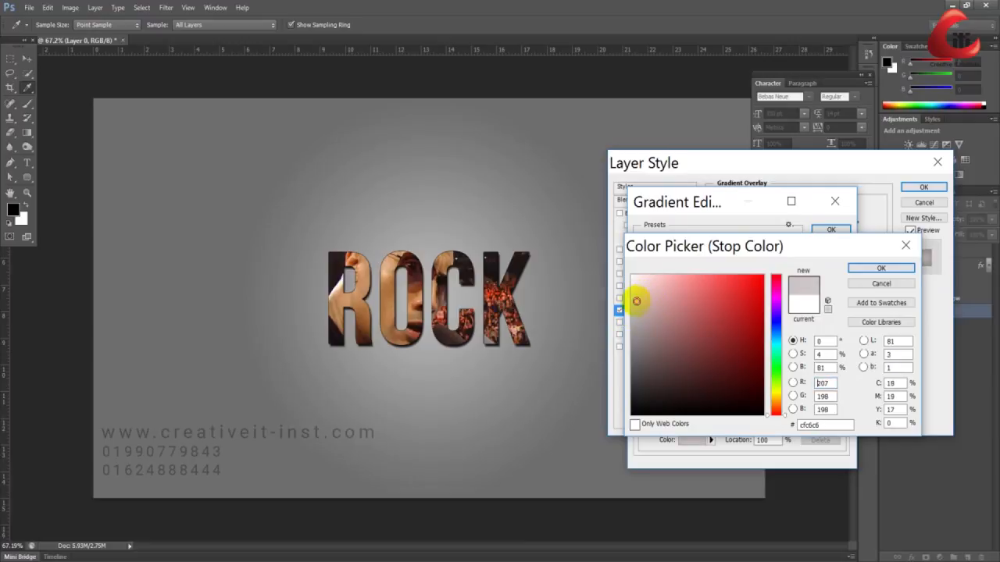
left_click(881, 268)
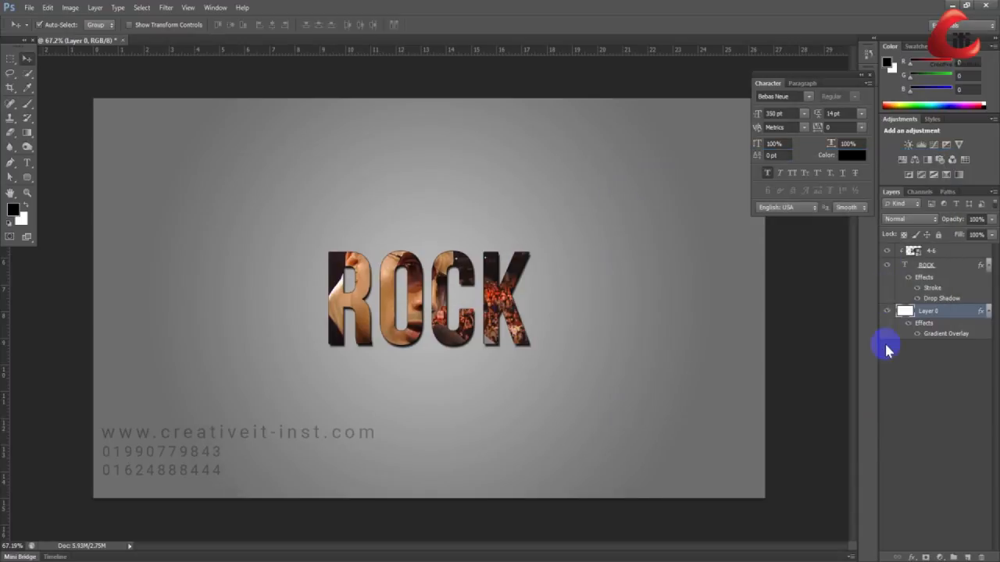
Step: Duplicate ROCK and paint black Splatter brush marks around the letter edges
left_click(928, 266)
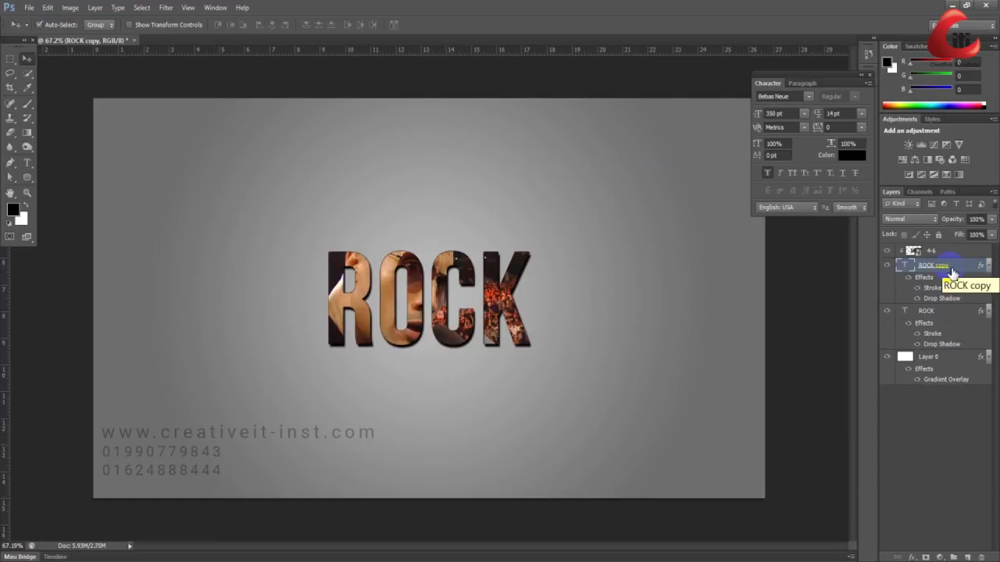
mouse_move(888, 311)
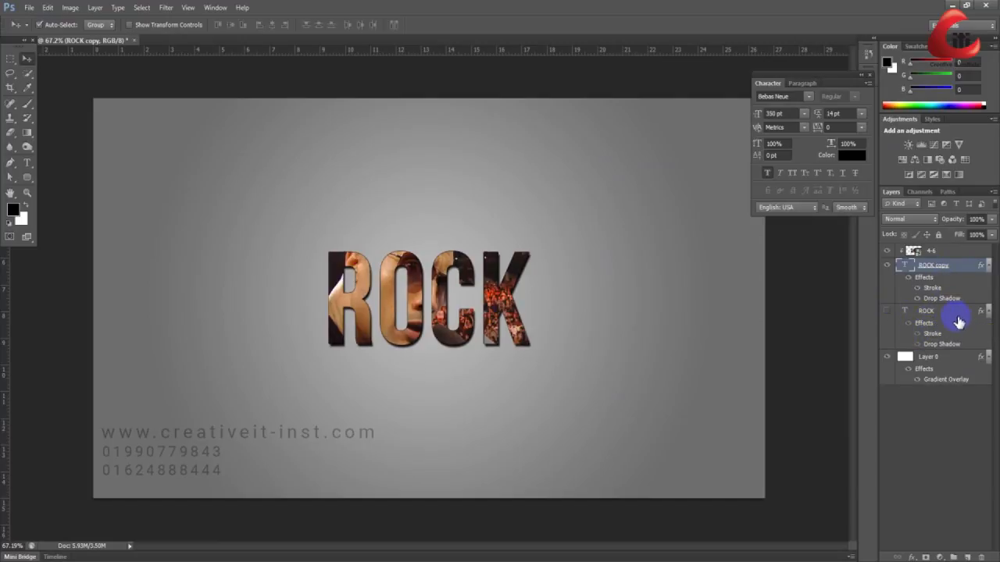
mouse_move(965, 273)
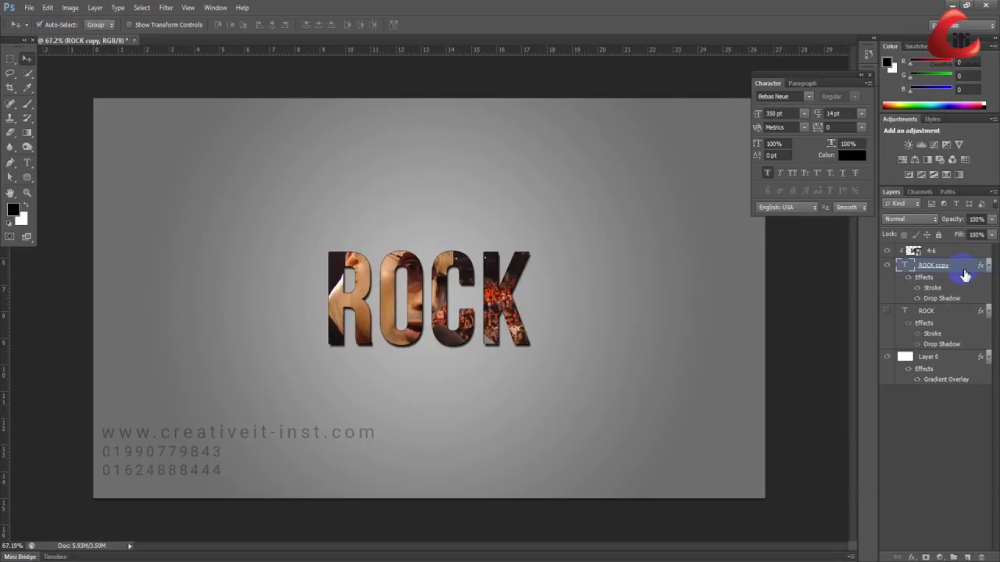
right_click(934, 266)
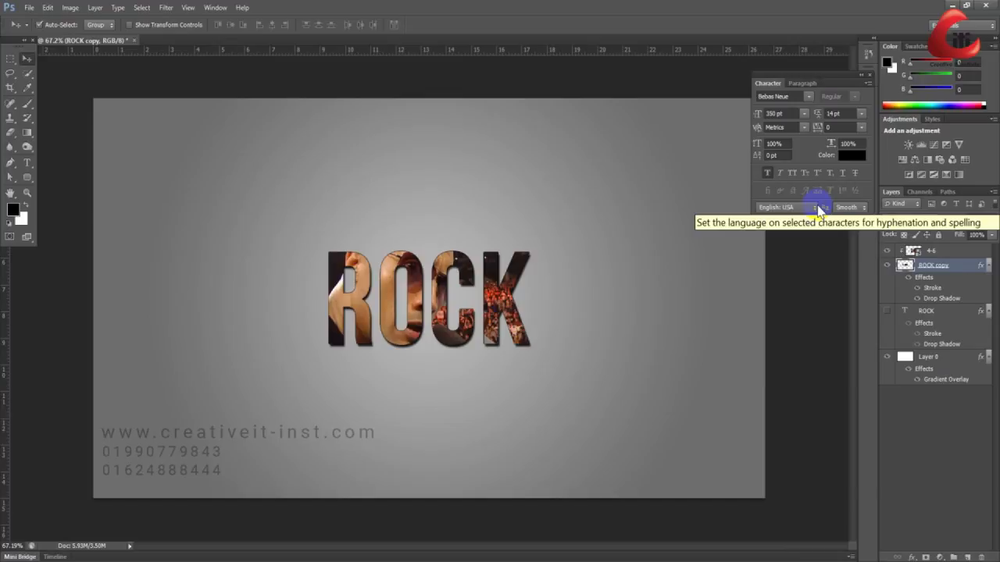
left_click(11, 103)
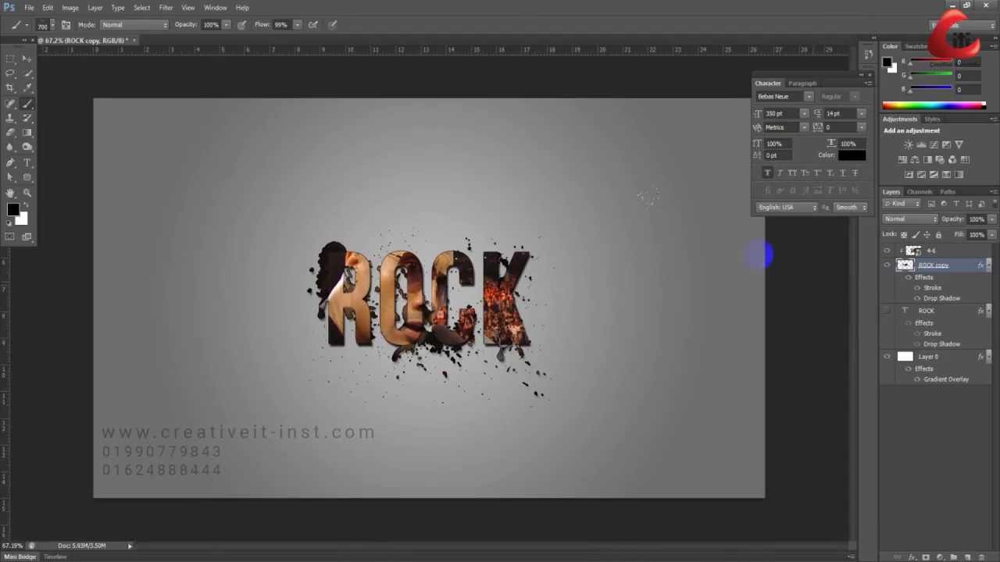
left_click(925, 309)
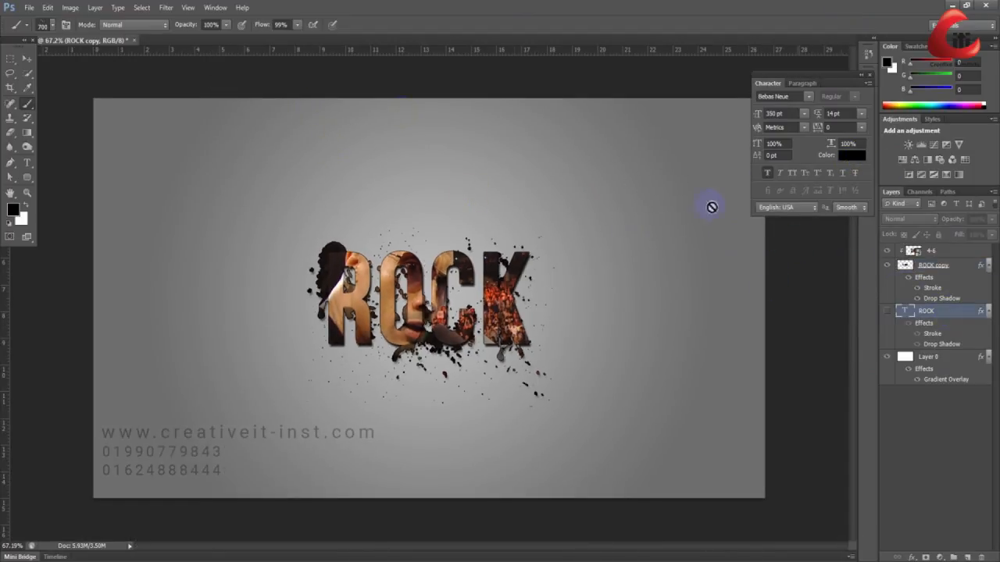
Step: Place 4-6.jpeg behind the text and enlarge it to cover the whole canvas
left_click(28, 6)
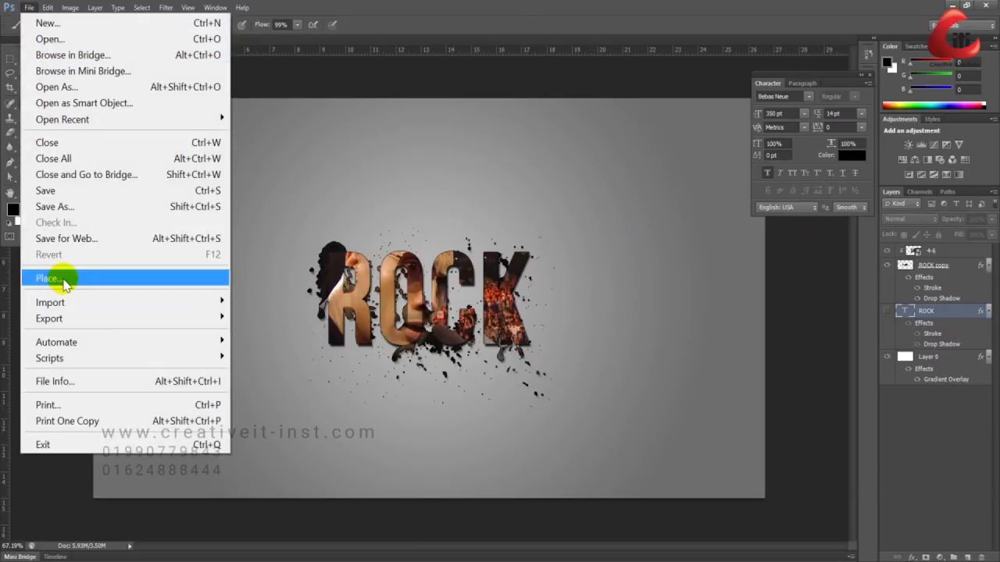
left_click(47, 278)
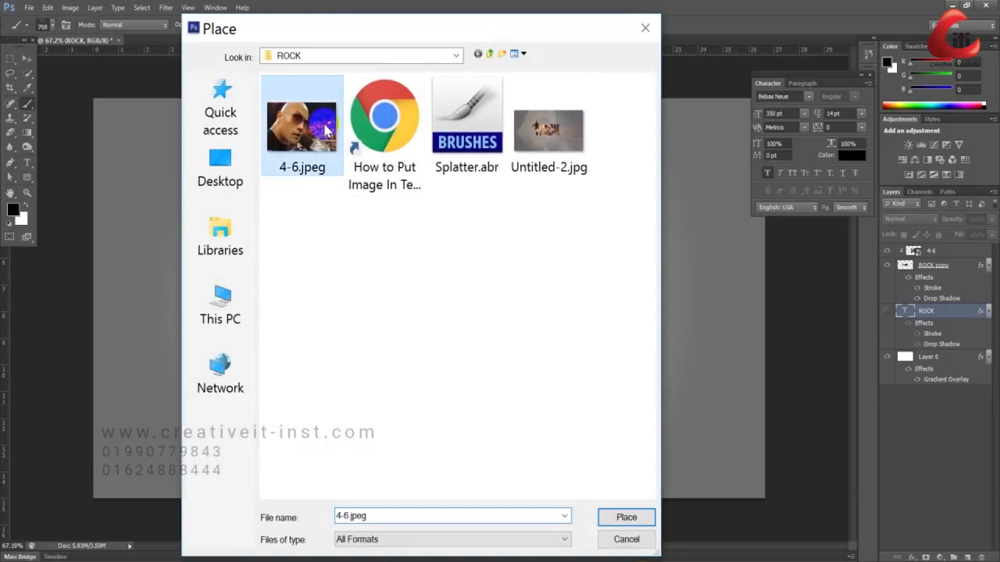
left_click(624, 517)
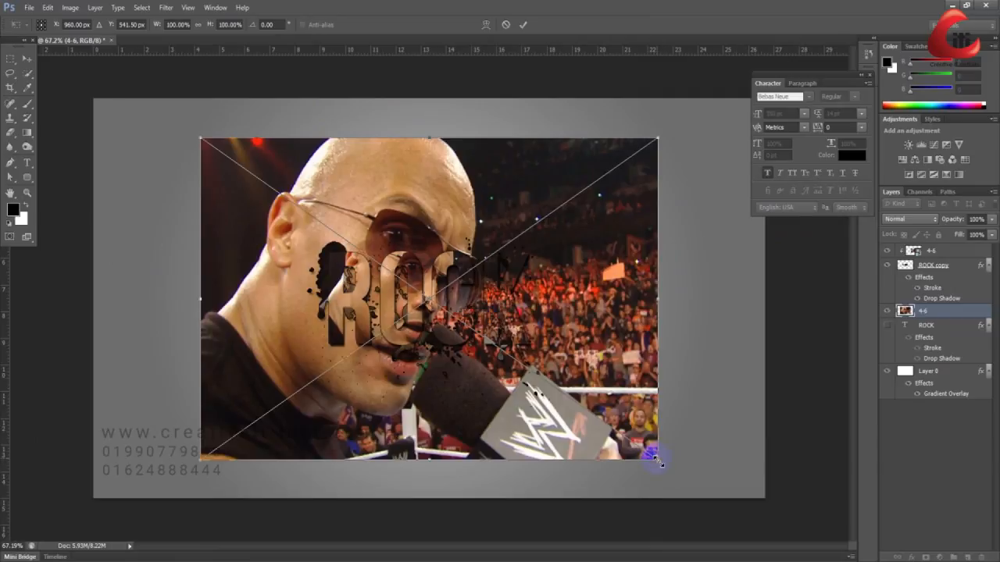
left_click_drag(656, 460, 762, 547)
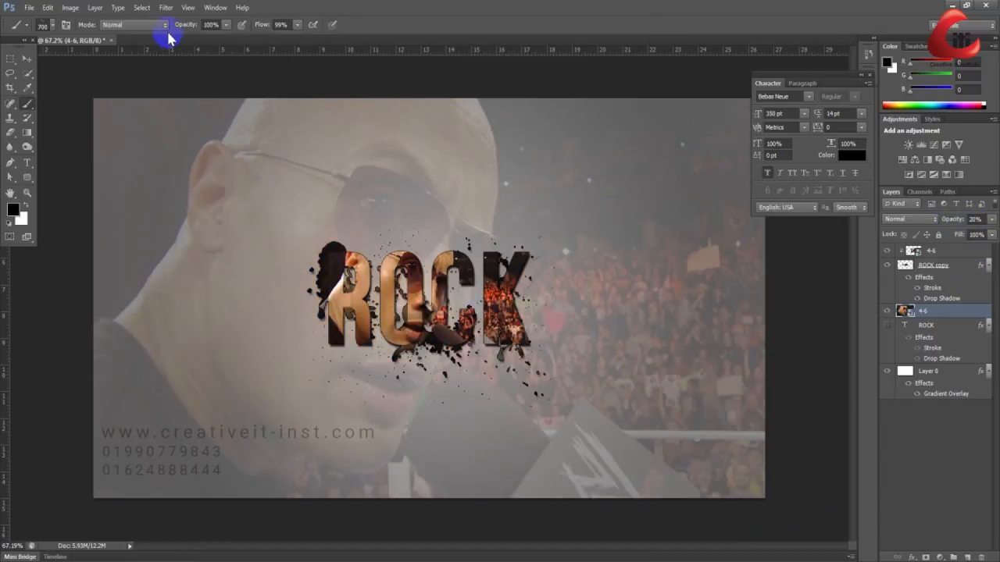
Step: Apply a Gaussian Blur with increased radius to the background photo
left_click(165, 6)
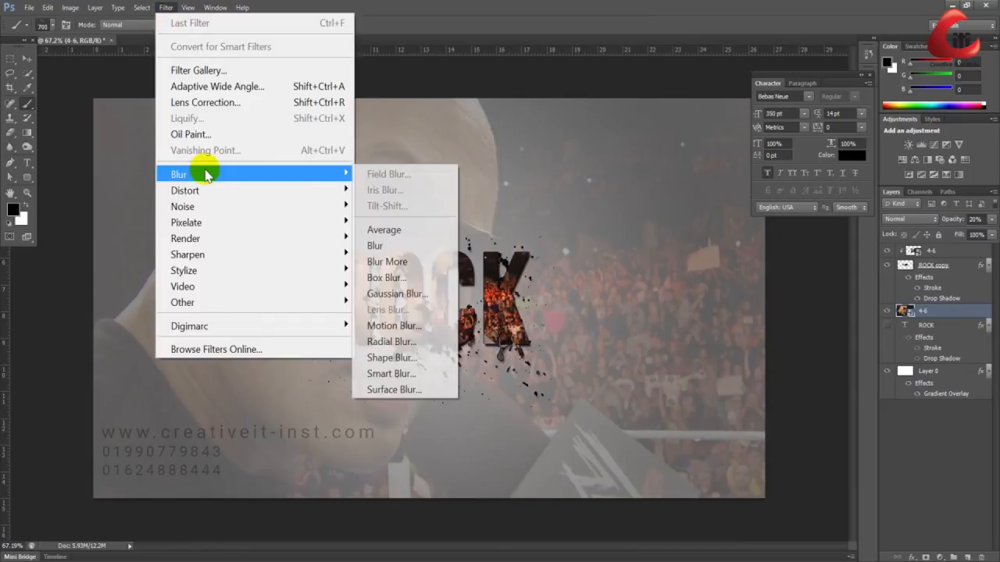
mouse_move(391, 247)
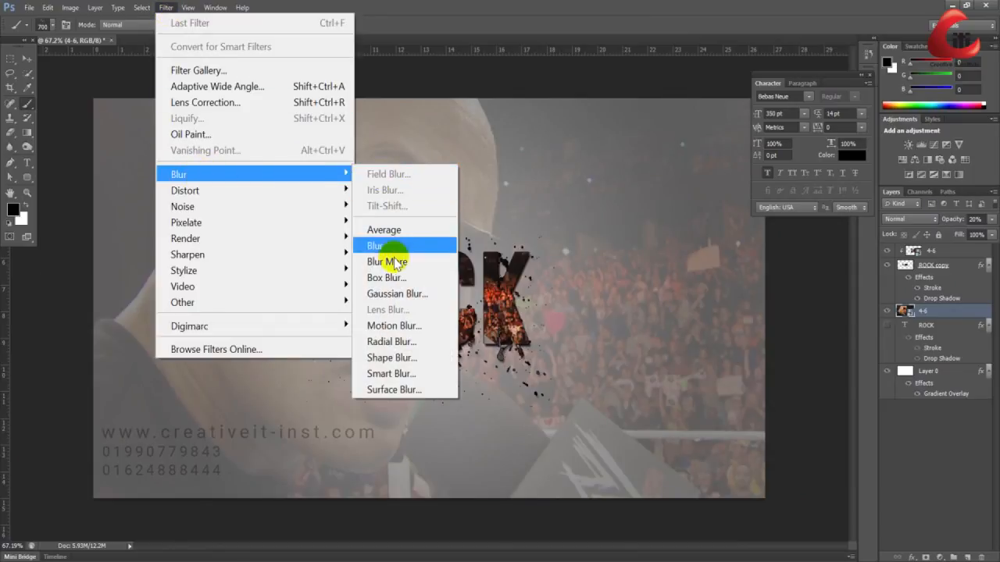
left_click(397, 294)
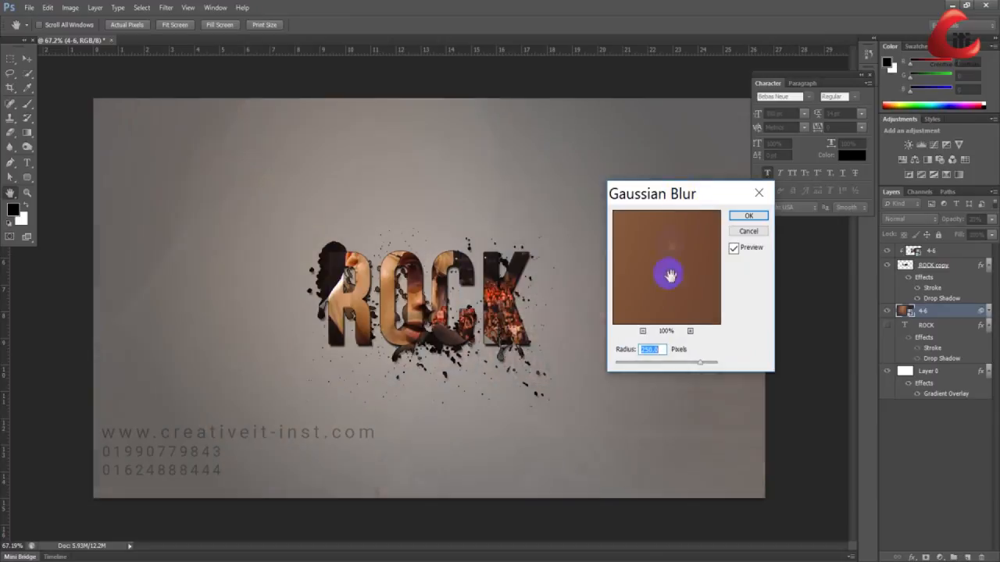
left_click_drag(700, 362, 656, 366)
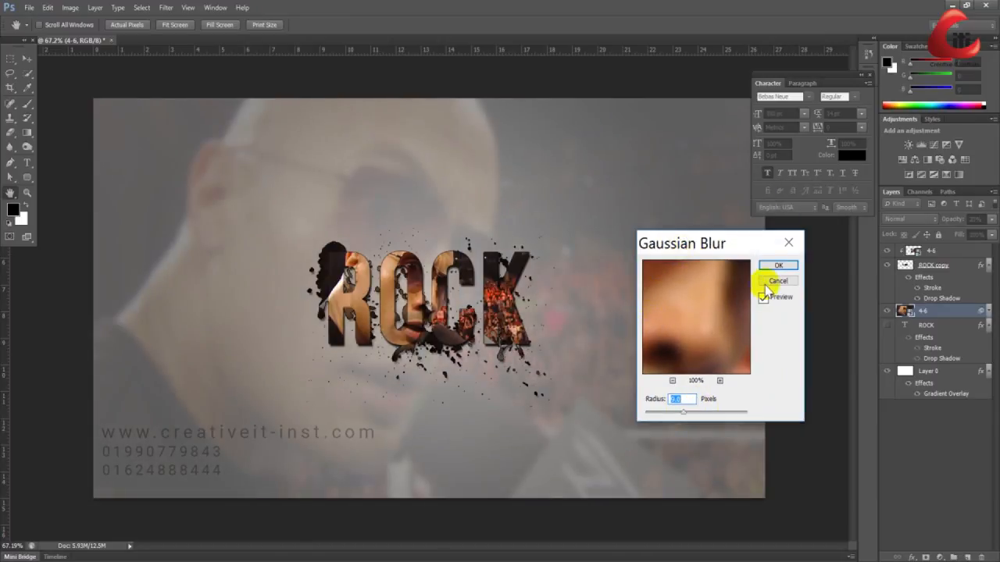
left_click(778, 265)
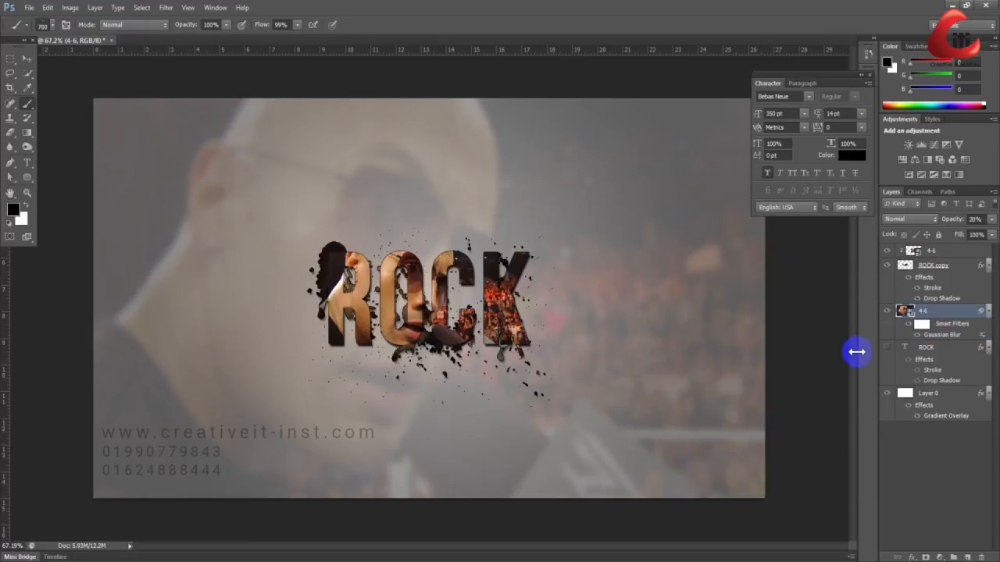